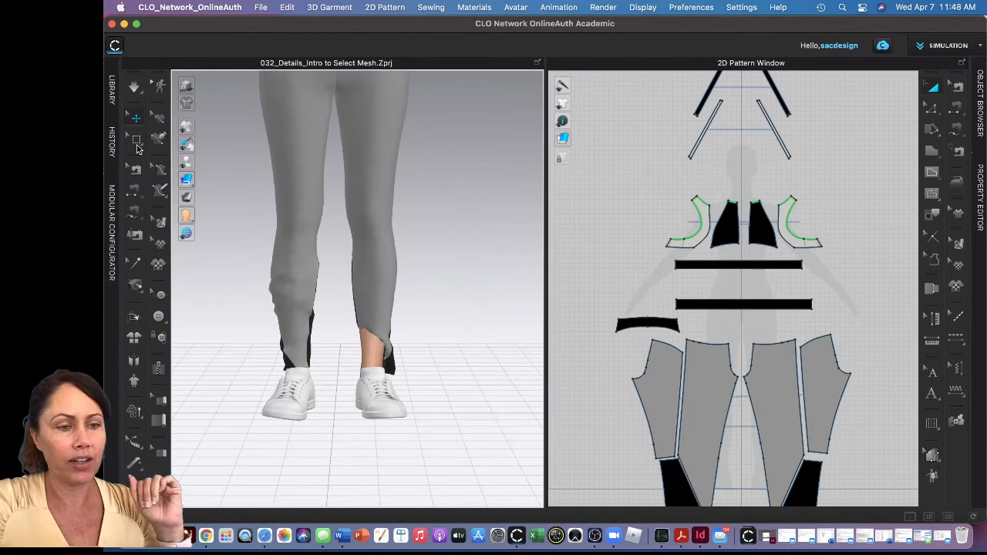
{"action": "mouse_move", "coordinate": [136, 139]}
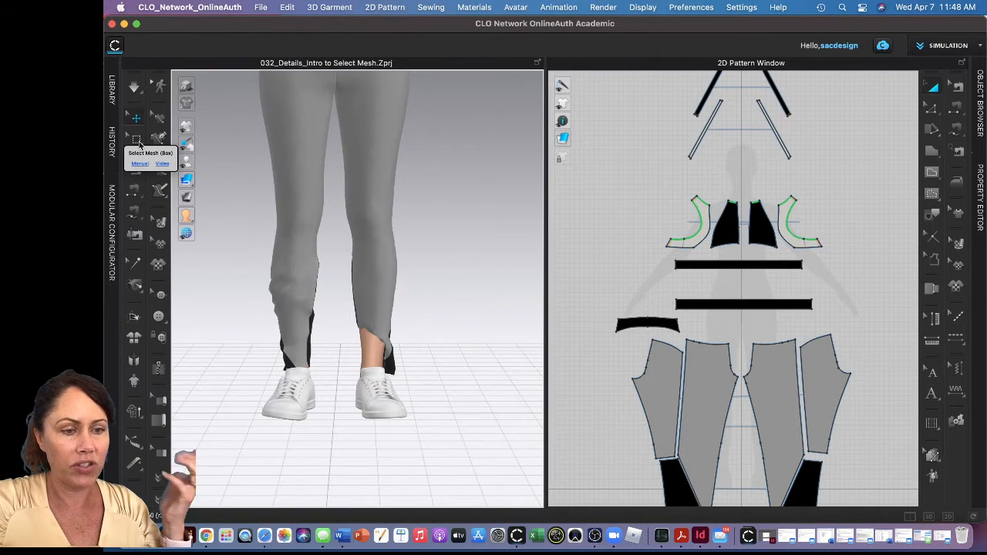
Show the Box, Lasso and Pin options of the Select Mesh tool
{"action": "left_click", "coordinate": [136, 139]}
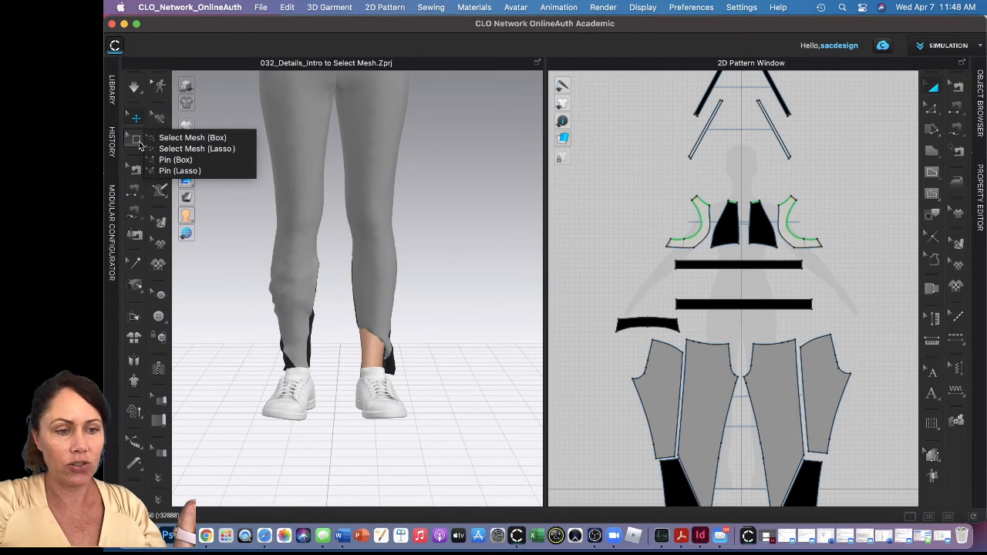
{"action": "mouse_move", "coordinate": [193, 138]}
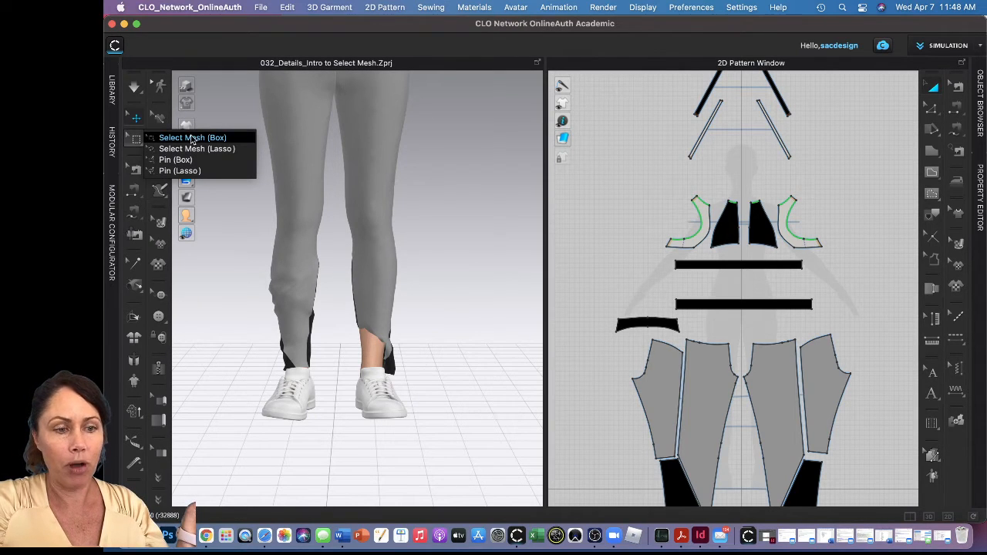
{"action": "mouse_move", "coordinate": [197, 148]}
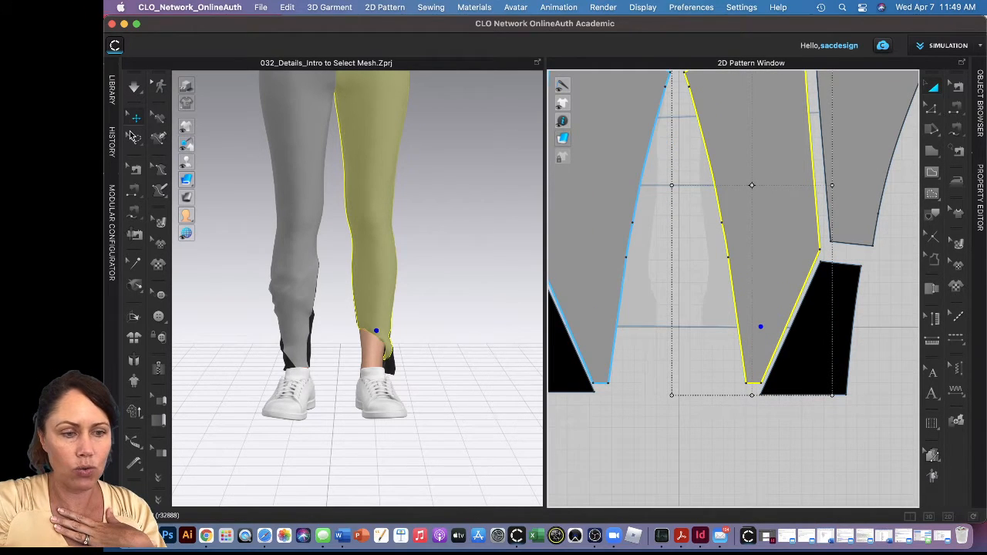
{"action": "left_click", "coordinate": [134, 137]}
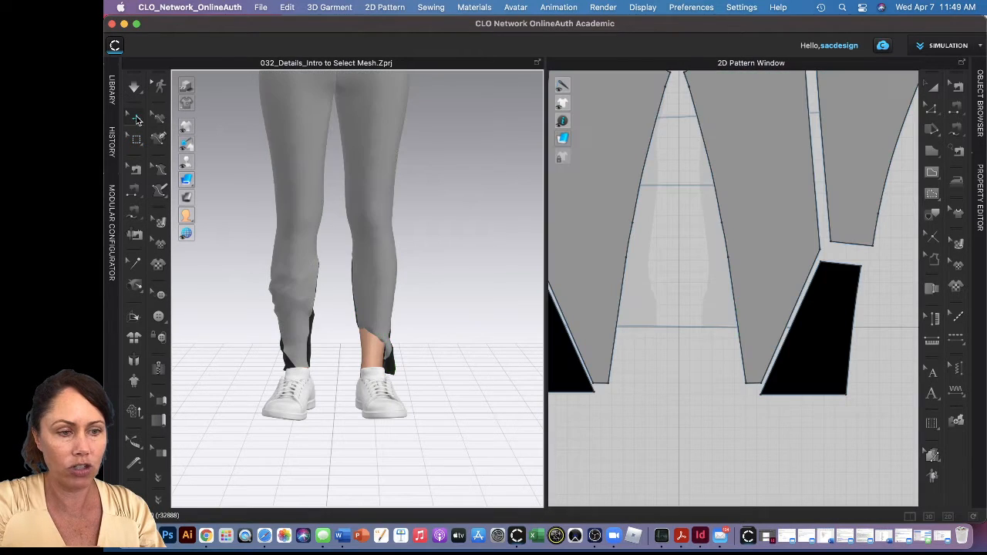
{"action": "mouse_move", "coordinate": [134, 113]}
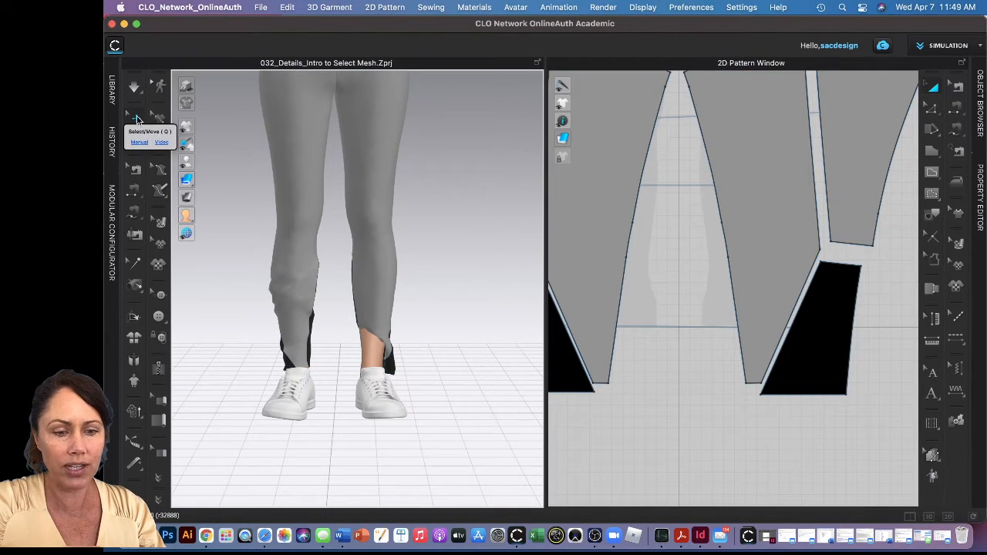
{"action": "mouse_move", "coordinate": [135, 152]}
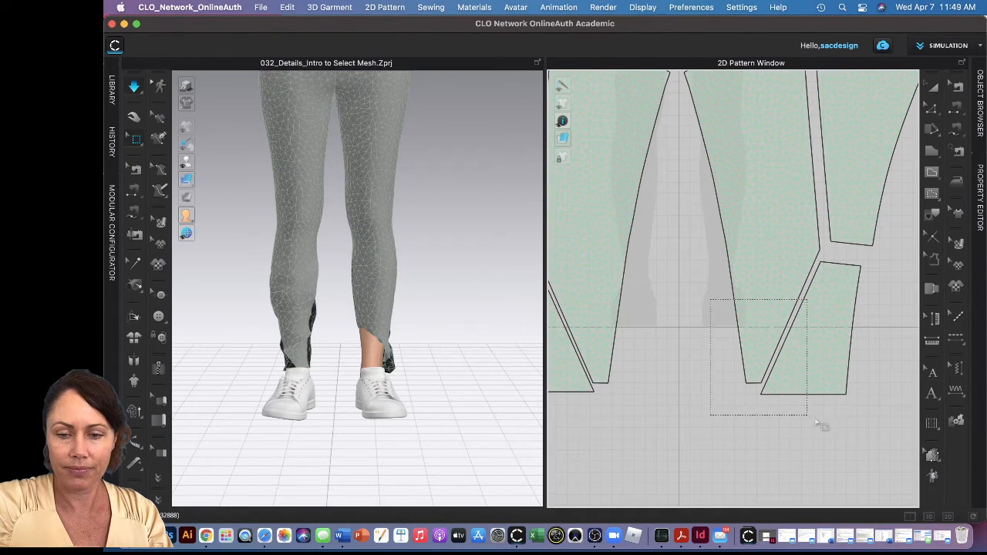
Box-select the lower hem mesh of one leg, then exit mesh selection mode
{"action": "left_click", "coordinate": [771, 347]}
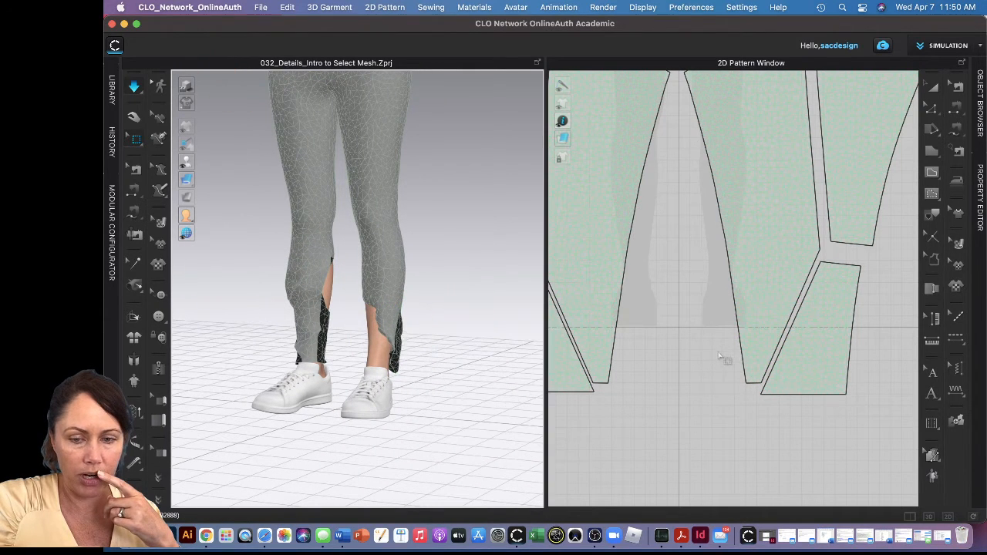
{"action": "left_click", "coordinate": [771, 370]}
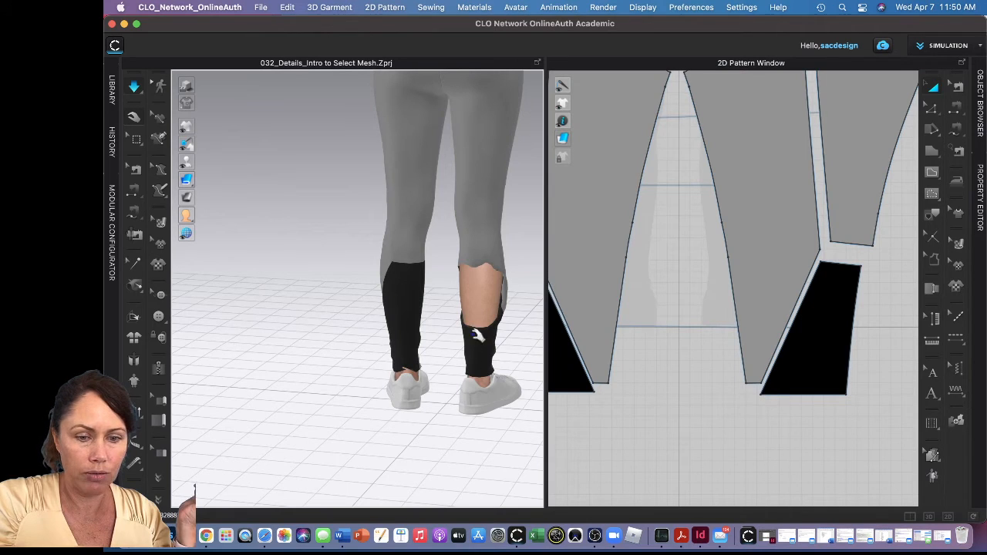
Lasso-select the top of the black calf panel's mesh
{"action": "left_click", "coordinate": [586, 324]}
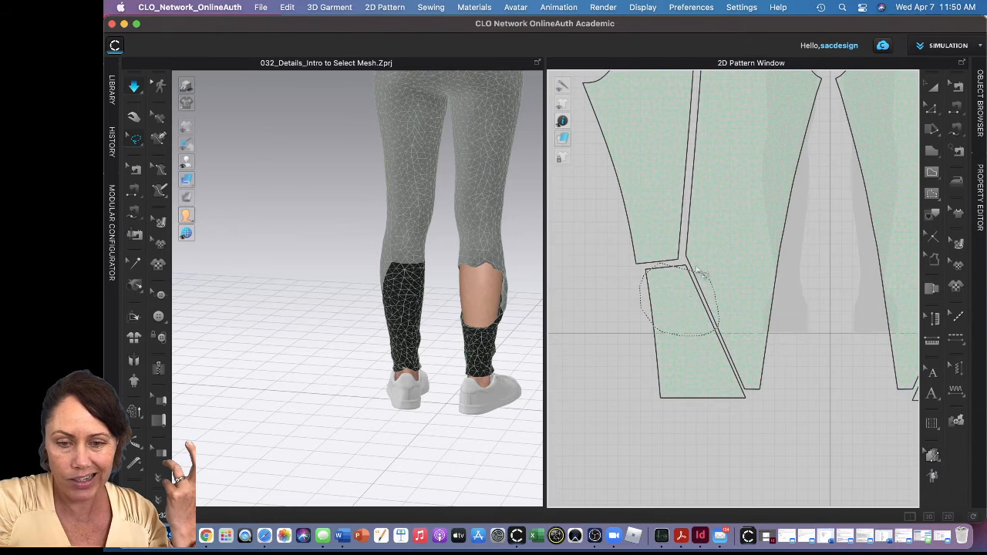
{"action": "left_click", "coordinate": [679, 301]}
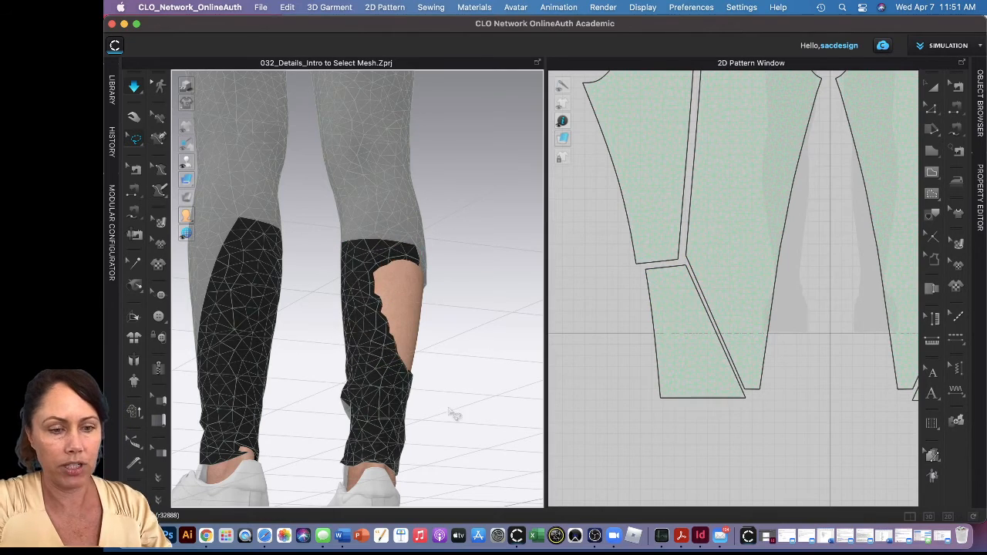
{"action": "left_click_drag", "start_coordinate": [347, 309], "coordinate": [378, 409]}
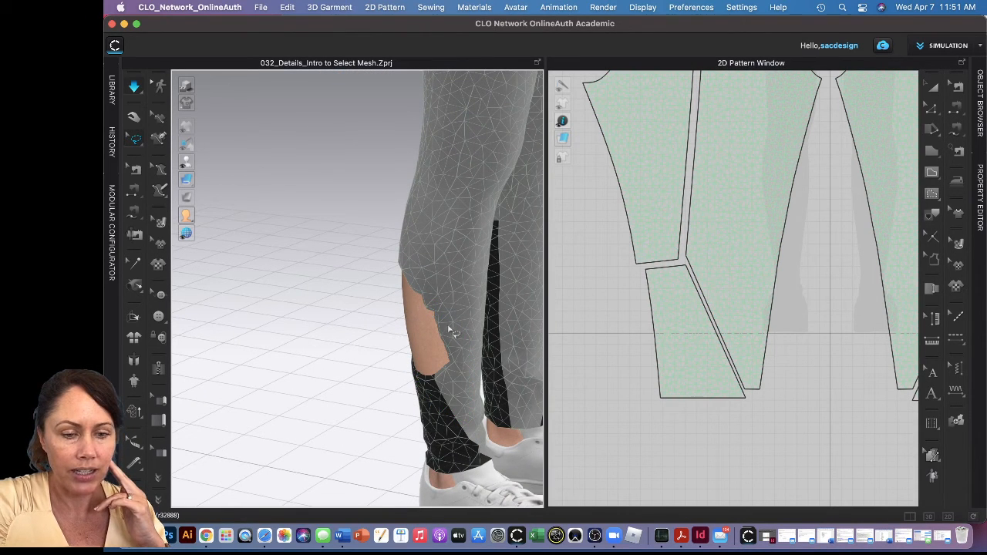
{"action": "mouse_move", "coordinate": [717, 370]}
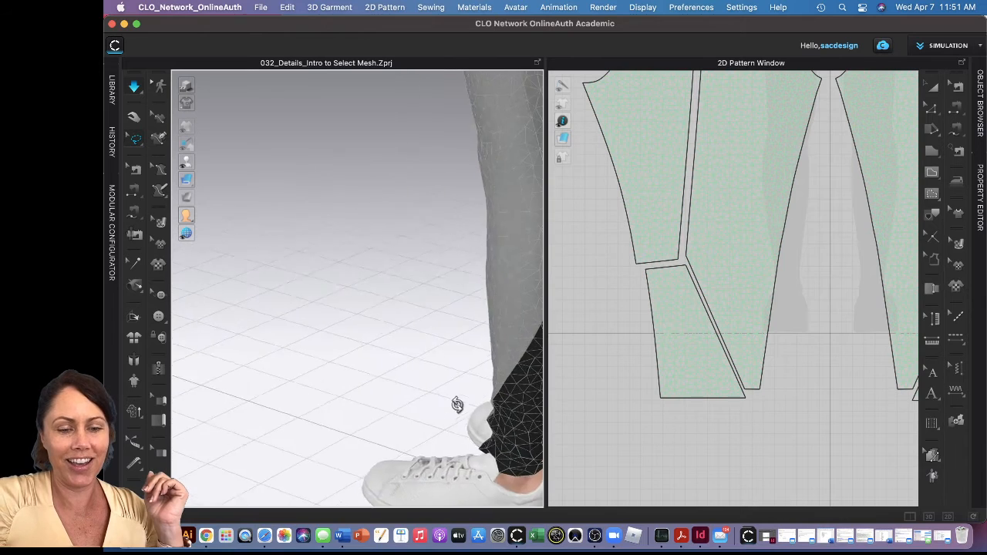
{"action": "left_click_drag", "start_coordinate": [457, 405], "coordinate": [405, 377]}
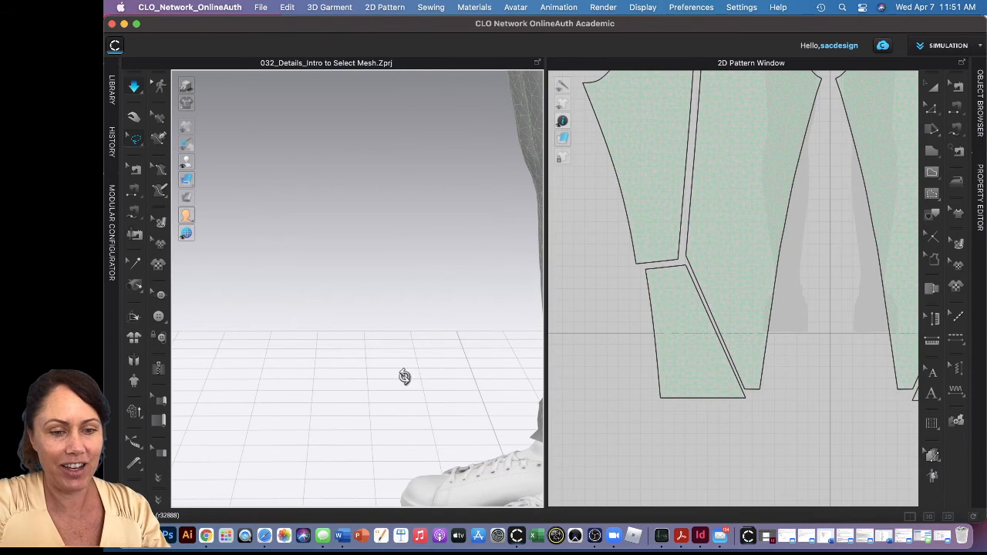